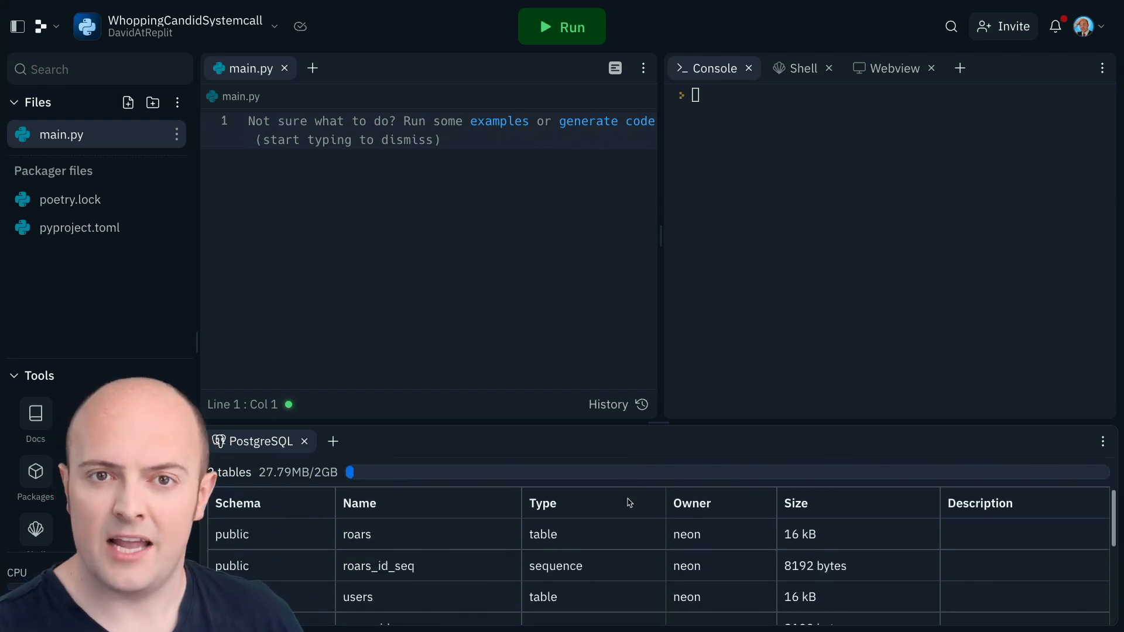
- Import os and psycopg2 in main.py and connect using the DATABASE_URL environment variable
{"action": "left_click", "coordinate": [356, 534]}
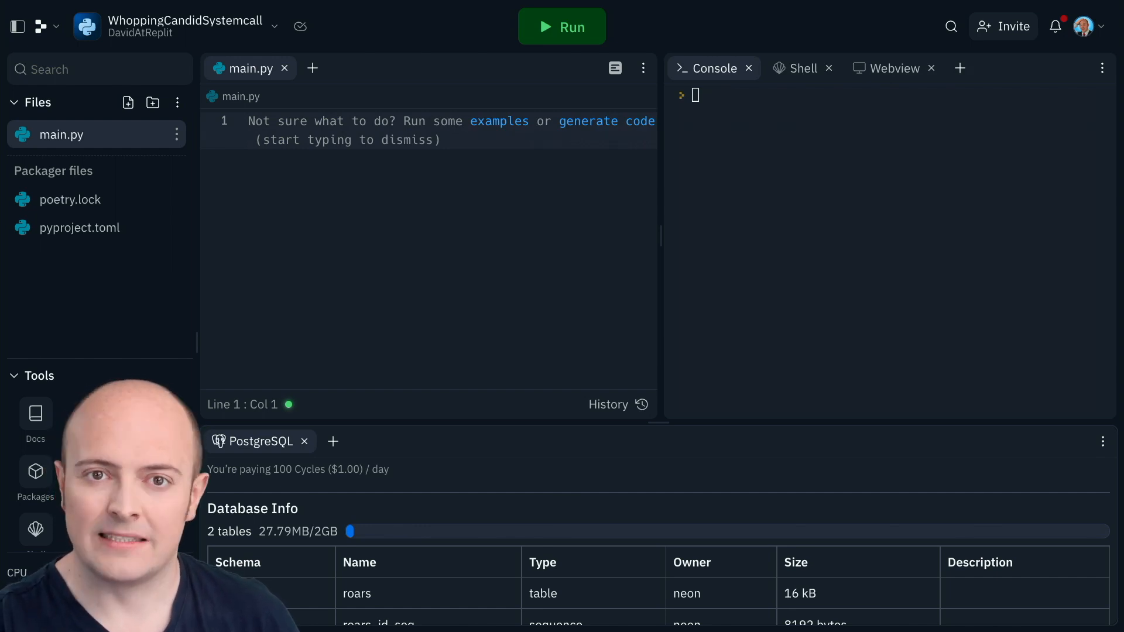
{"action": "type", "text": "import os,"}
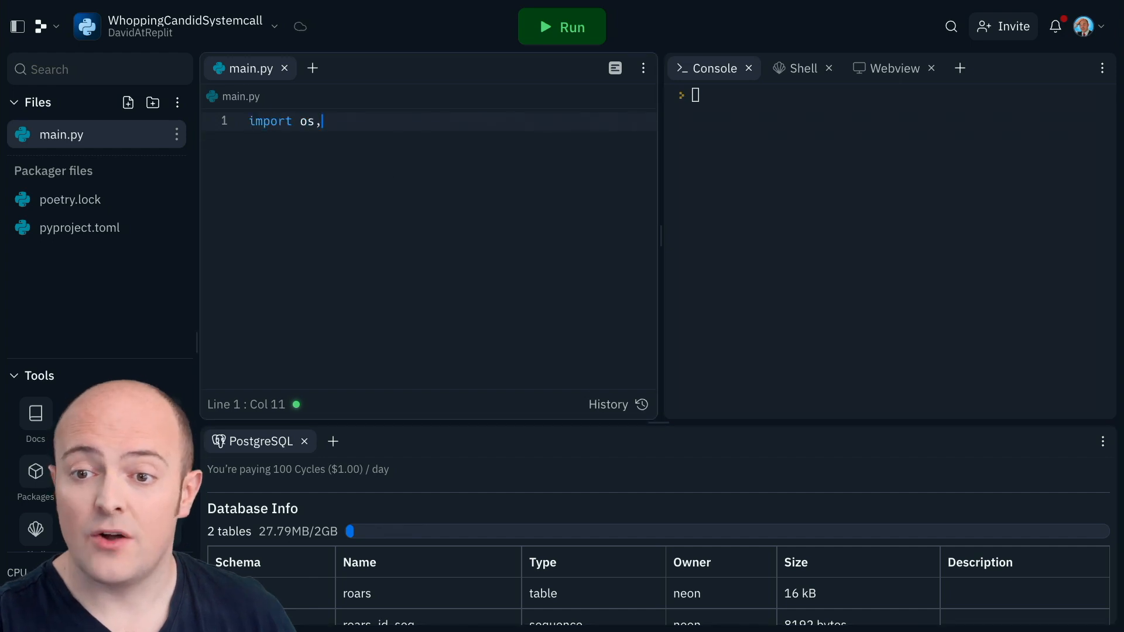
{"action": "type", "text": "psycopg2"}
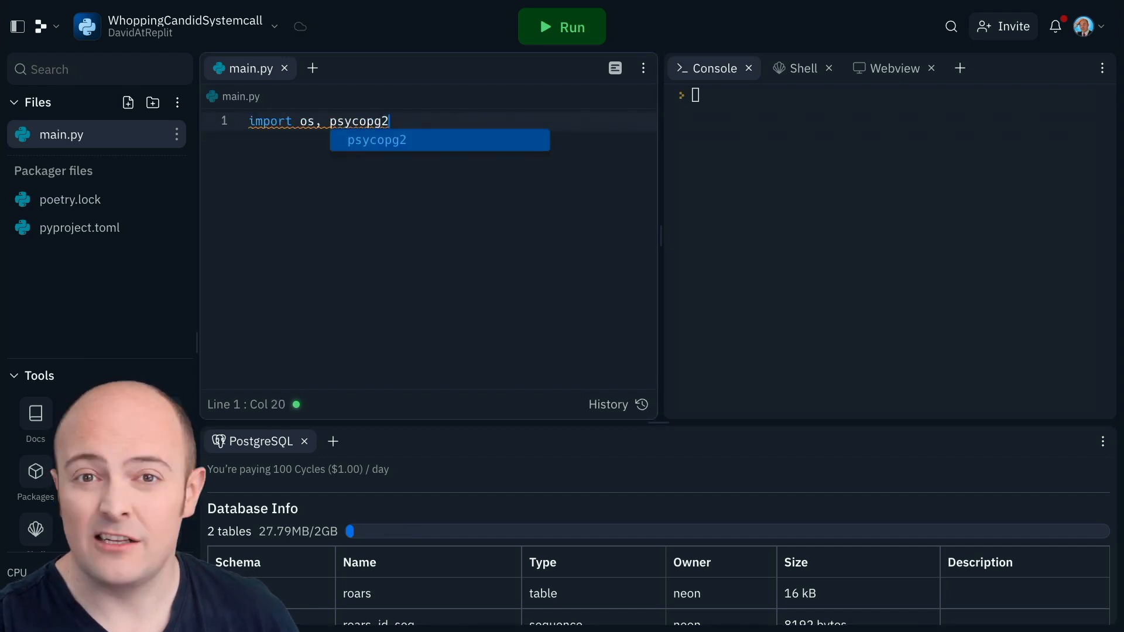
{"action": "type", "text": "conn = psycopg2.connect(os.environ['DATABASE_URL'])"}
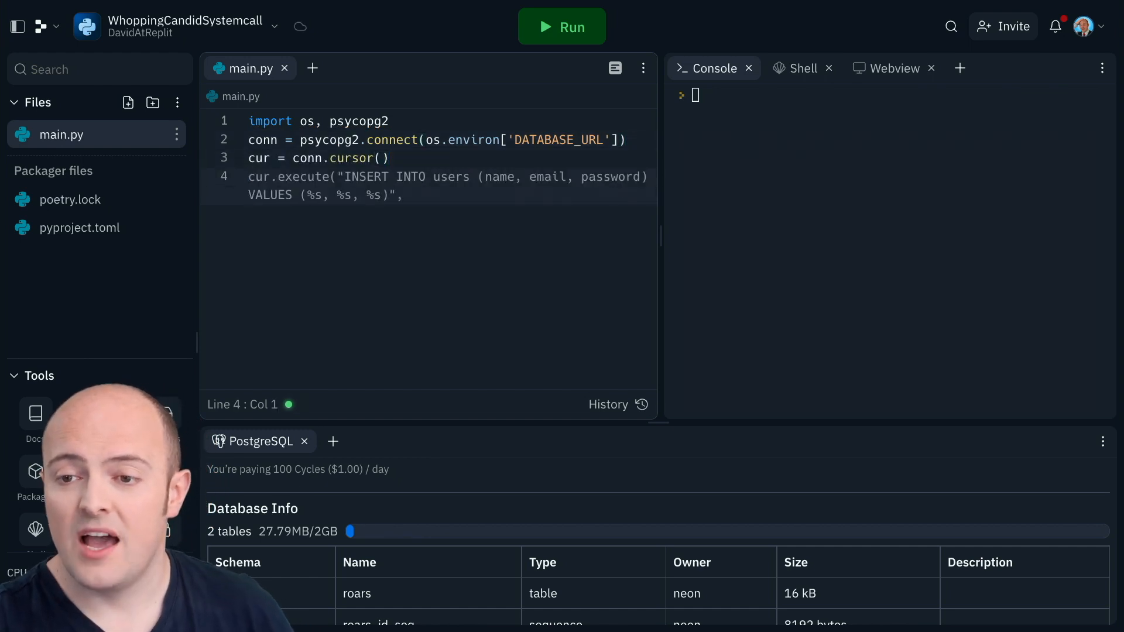
- Query the roars table ordered by created_at DESC limit 10, fetch all rows, fix BT to BY and run it
{"action": "type", "text": "sql = \"SELECT * FROM roa\""}
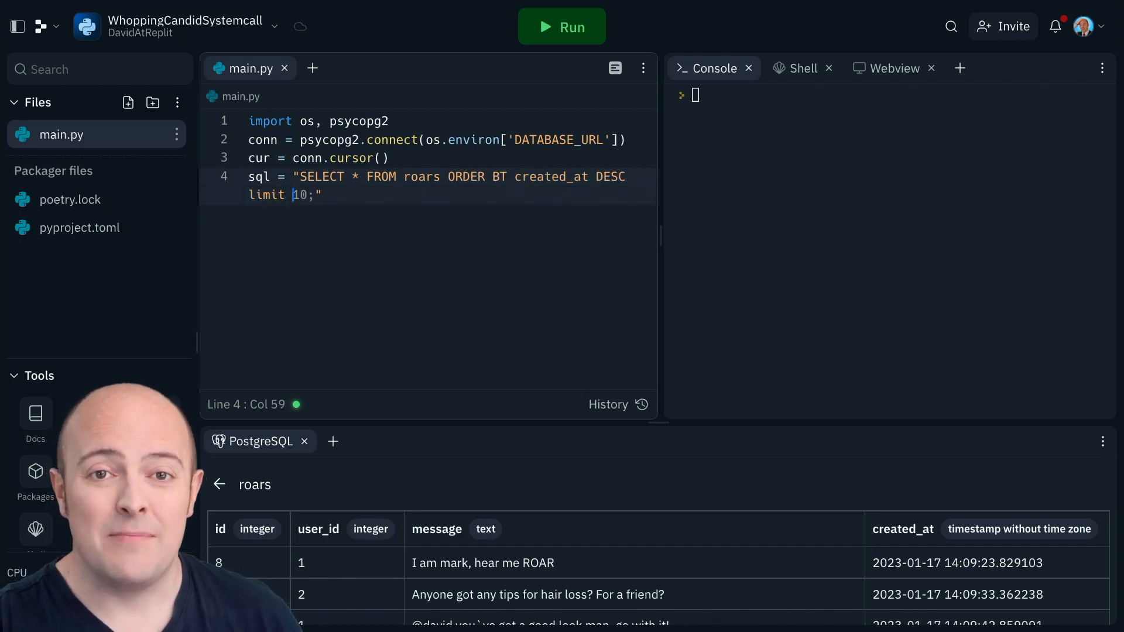
{"action": "type", "text": "cur.execute(sql)"}
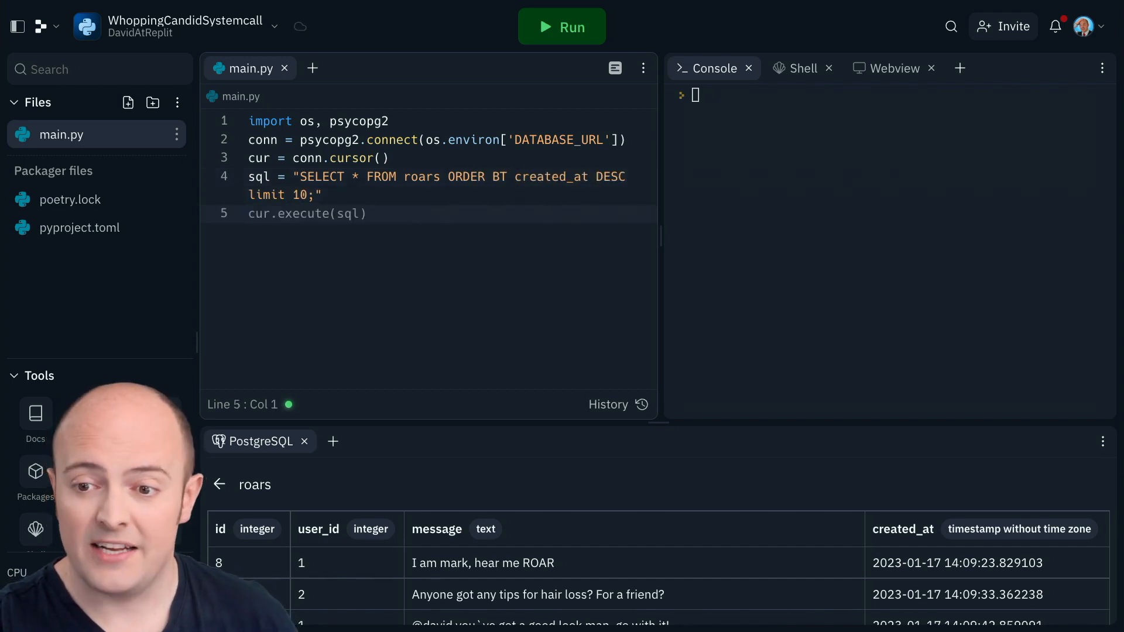
{"action": "type", "text": "result = cur.fetchall()"}
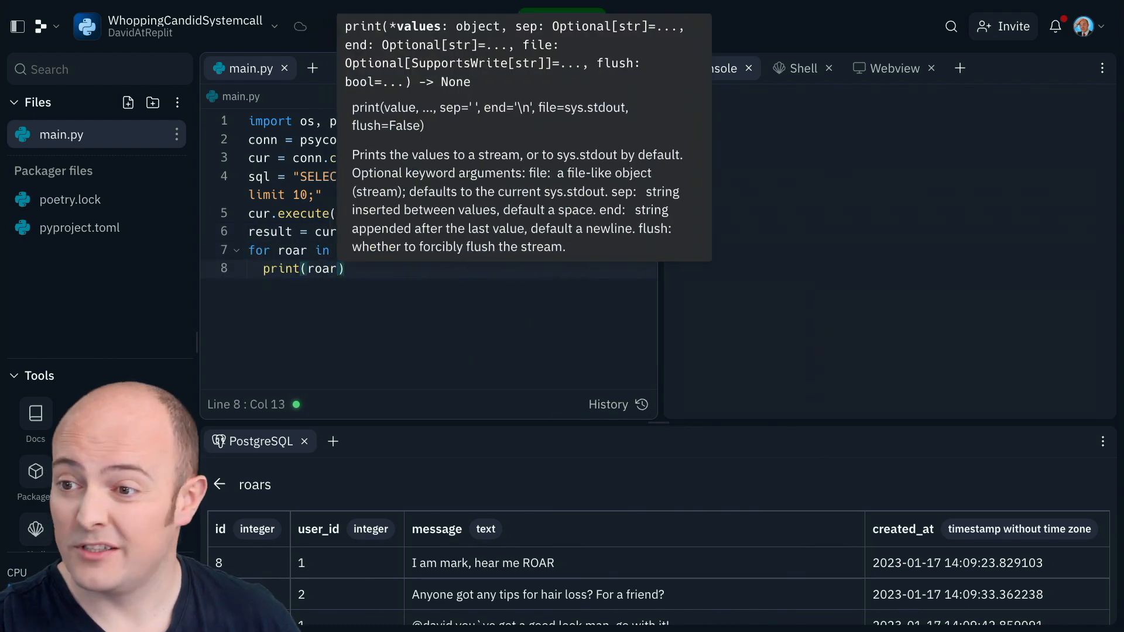
{"action": "left_click", "coordinate": [562, 27]}
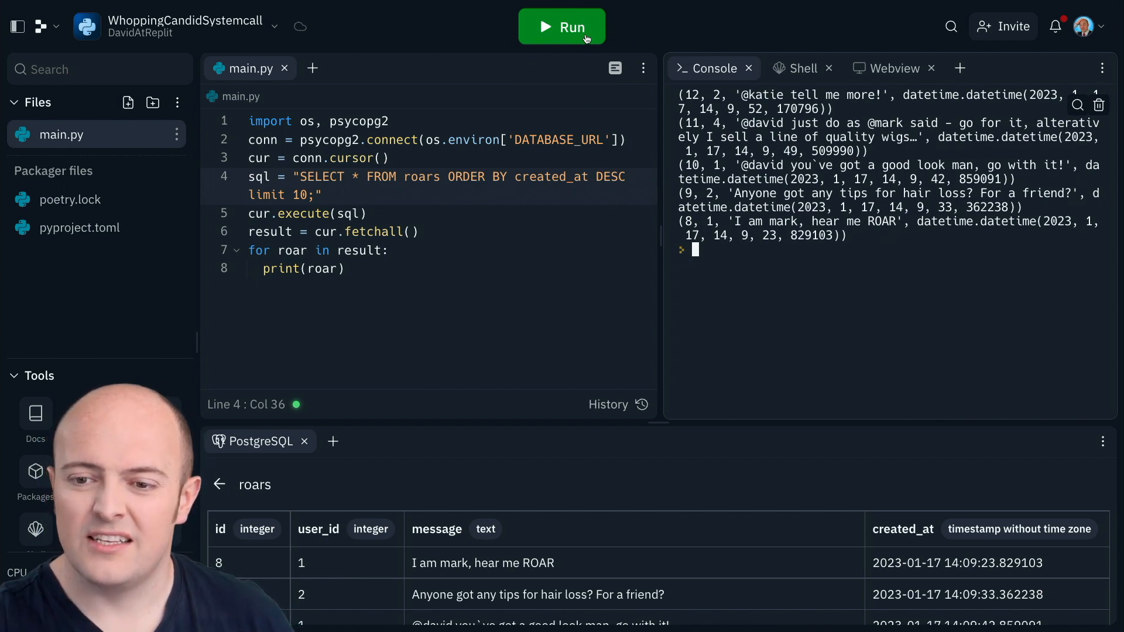
- Add result.reverse() before the print loop and rerun to see roars oldest first
{"action": "type", "text": "result.reverse()"}
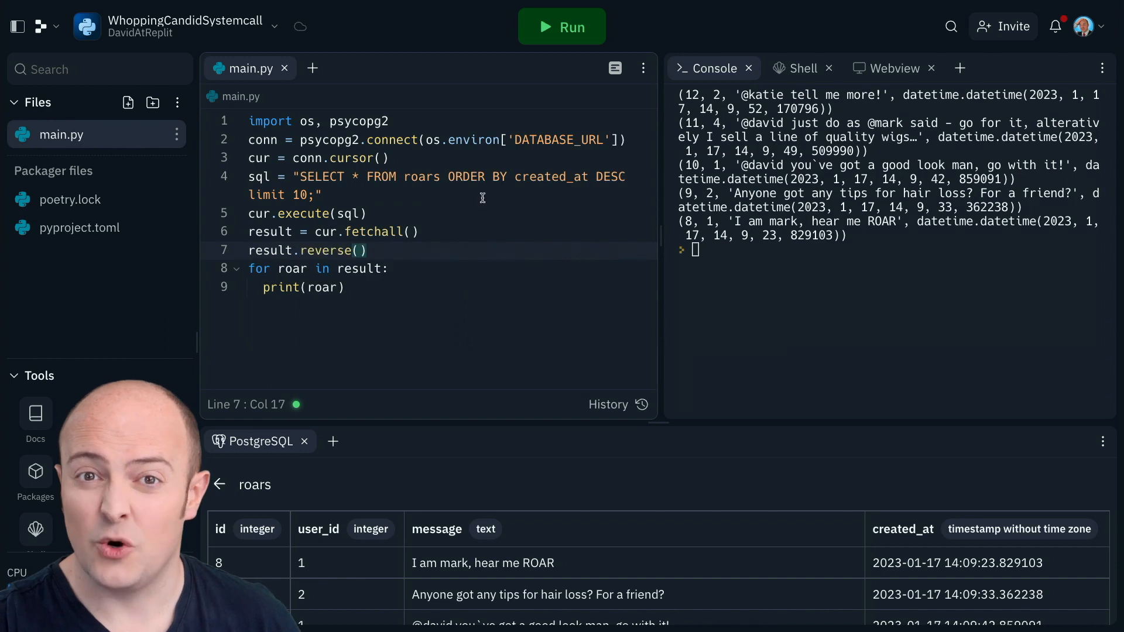
{"action": "left_click", "coordinate": [562, 27]}
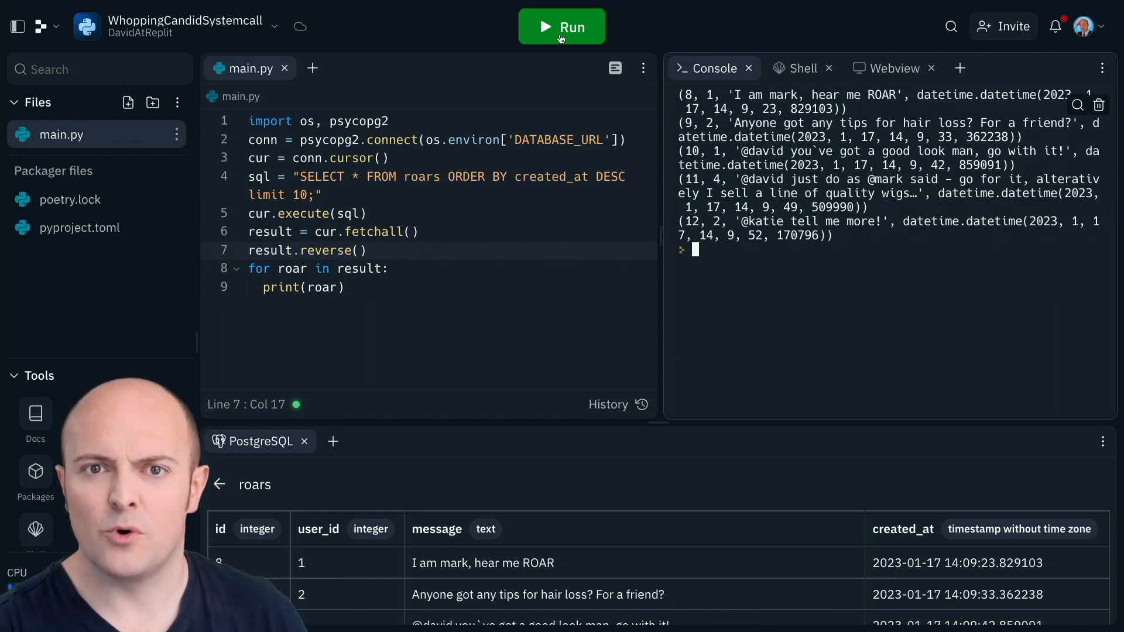
- Print each row as f"{roar[1]}: {roar[2]}" and rerun to show user id and message lines
{"action": "type", "text": "f\"{roar}\""}
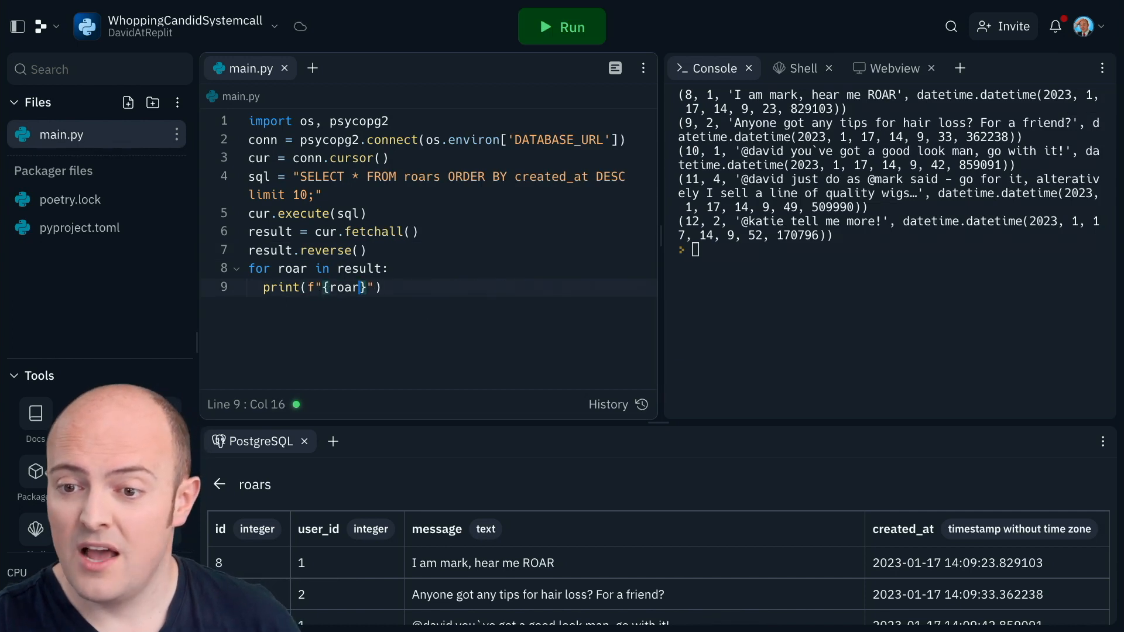
{"action": "type", "text": "[1]"}
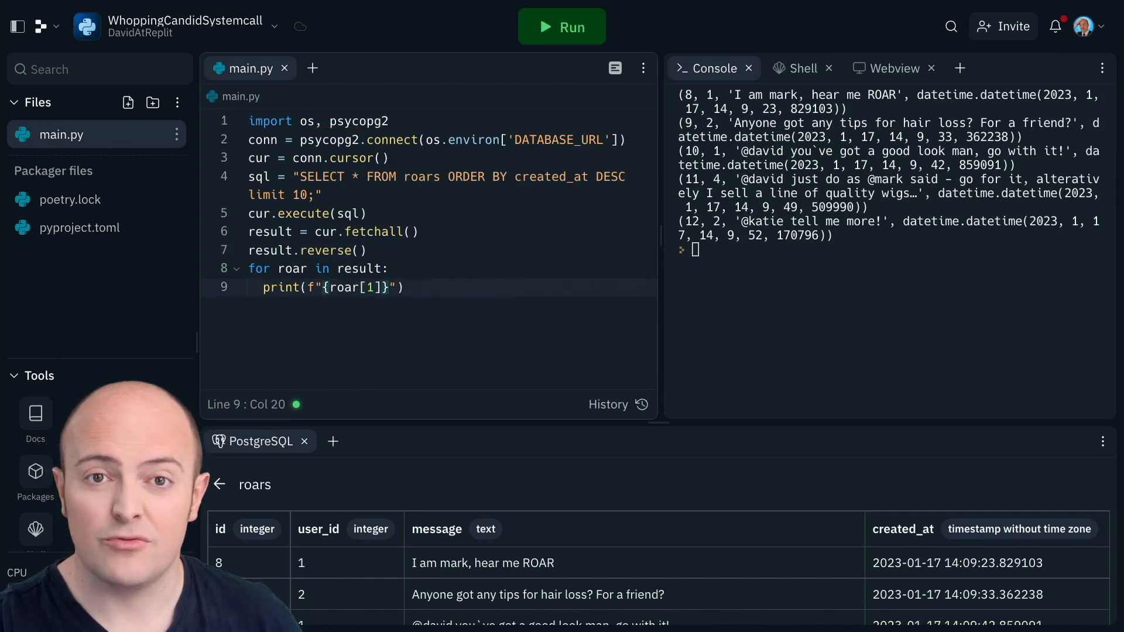
{"action": "type", "text": ": {roar[2]}"}
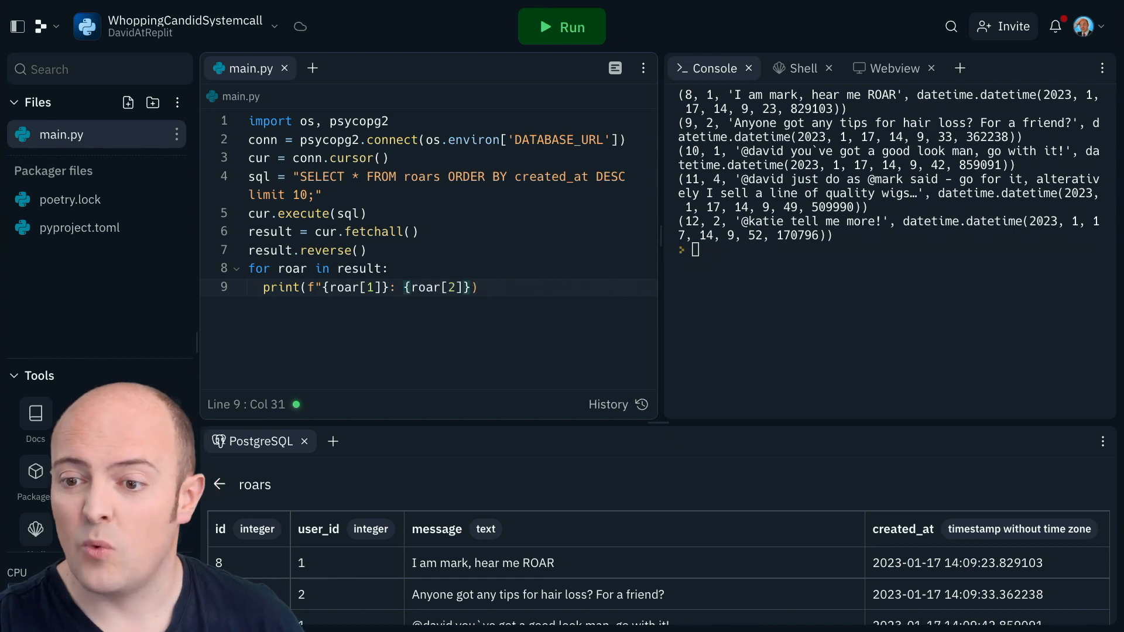
{"action": "left_click", "coordinate": [563, 25]}
{"action": "type", "text": "sql = \"SELECT name from users WHERE"}
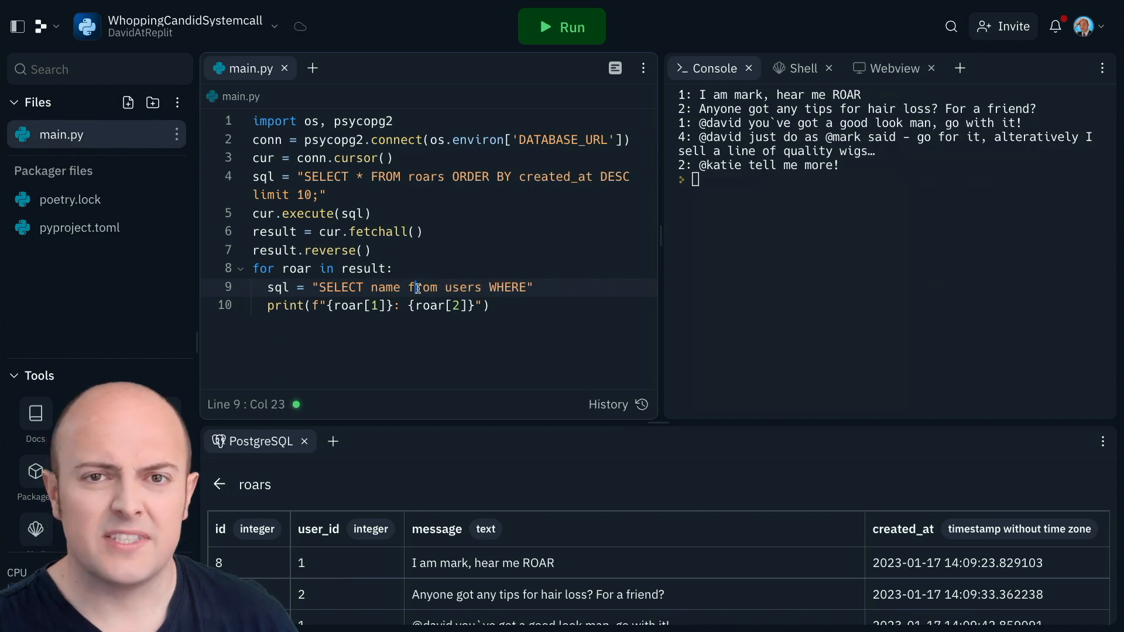
- Finish the users query with id=%s, execute it with roar[1], fetchone into name, and run it
{"action": "type", "text": "id=\""}
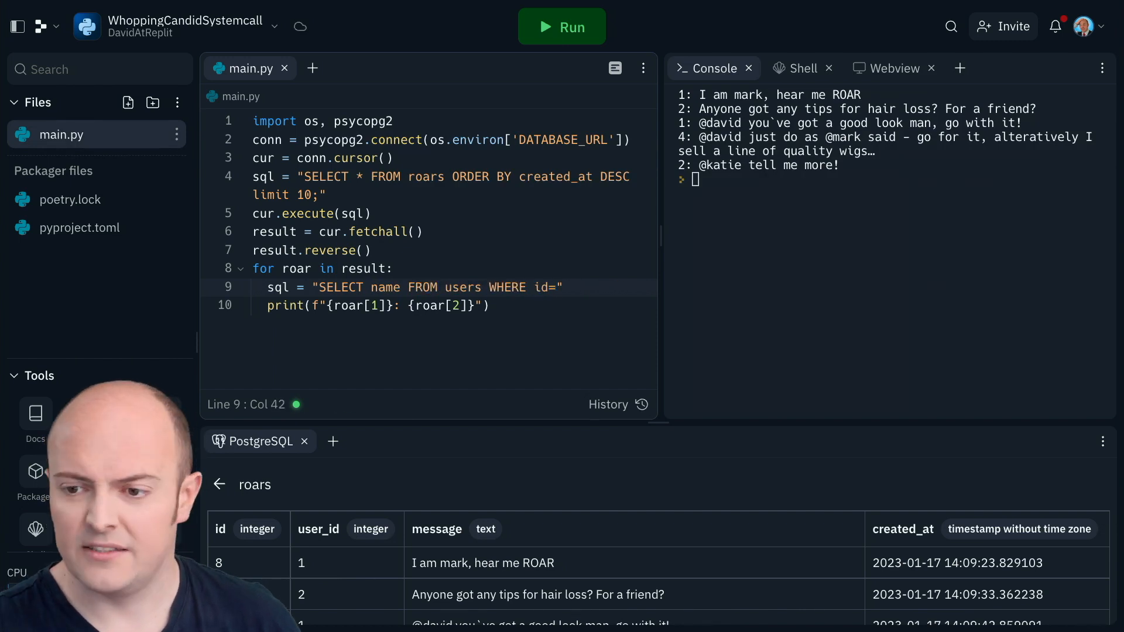
{"action": "type", "text": "%i\""}
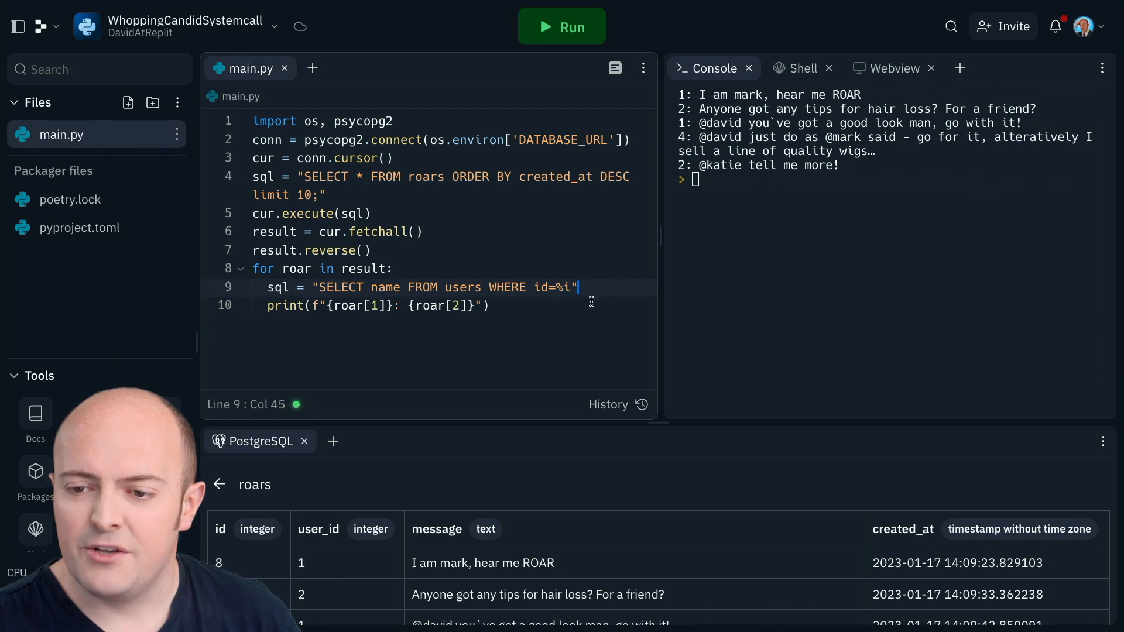
{"action": "type", "text": "cur.execute(sql, roar)"}
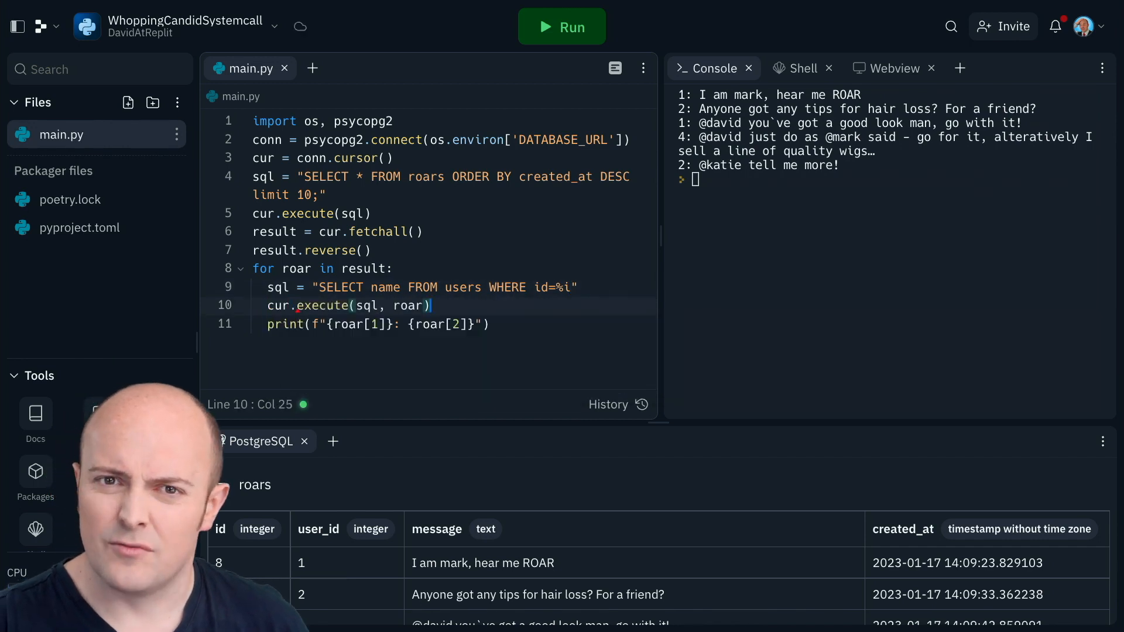
{"action": "type", "text": "[1]"}
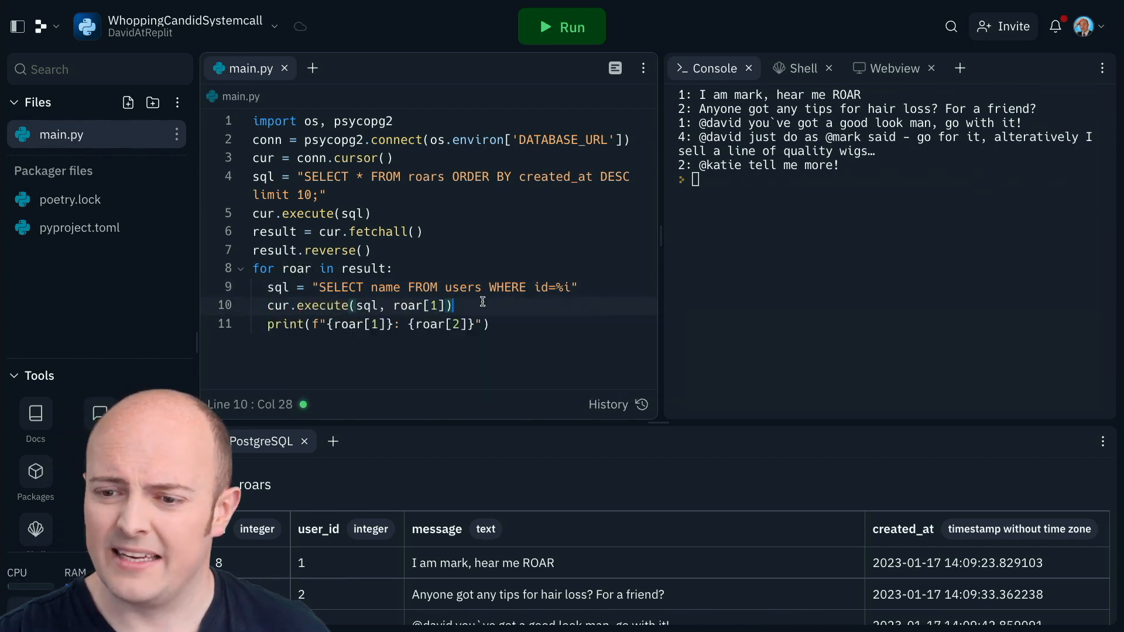
{"action": "type", "text": "name = cur.fetchone()[0]"}
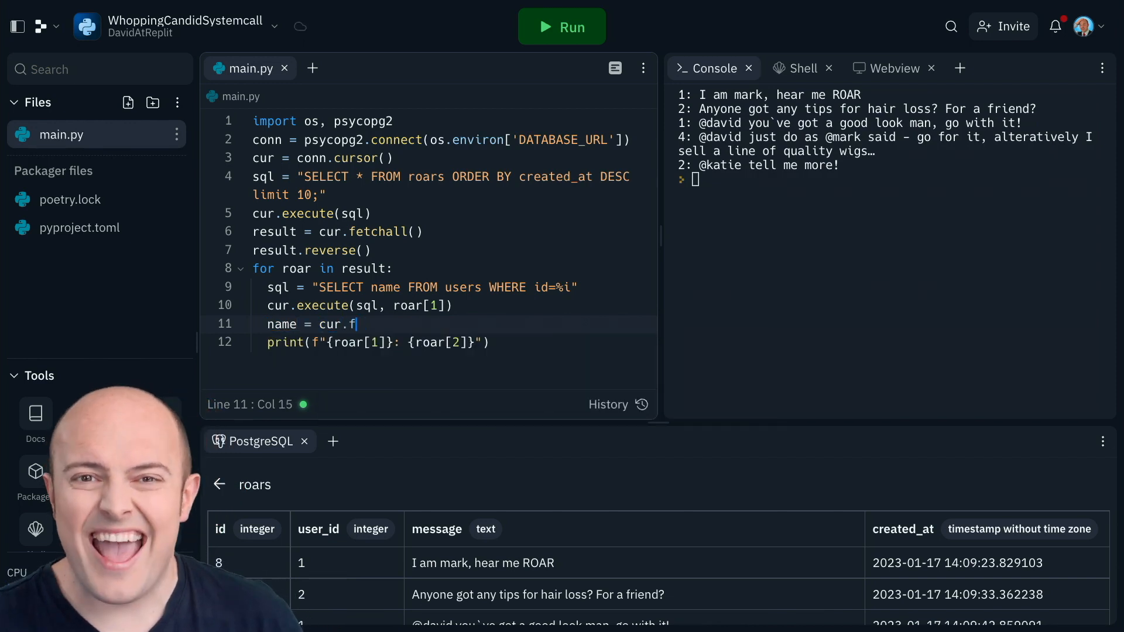
{"action": "type", "text": "etchone( )[0]"}
{"action": "left_click", "coordinate": [455, 305]}
{"action": "type", "text": "str("}
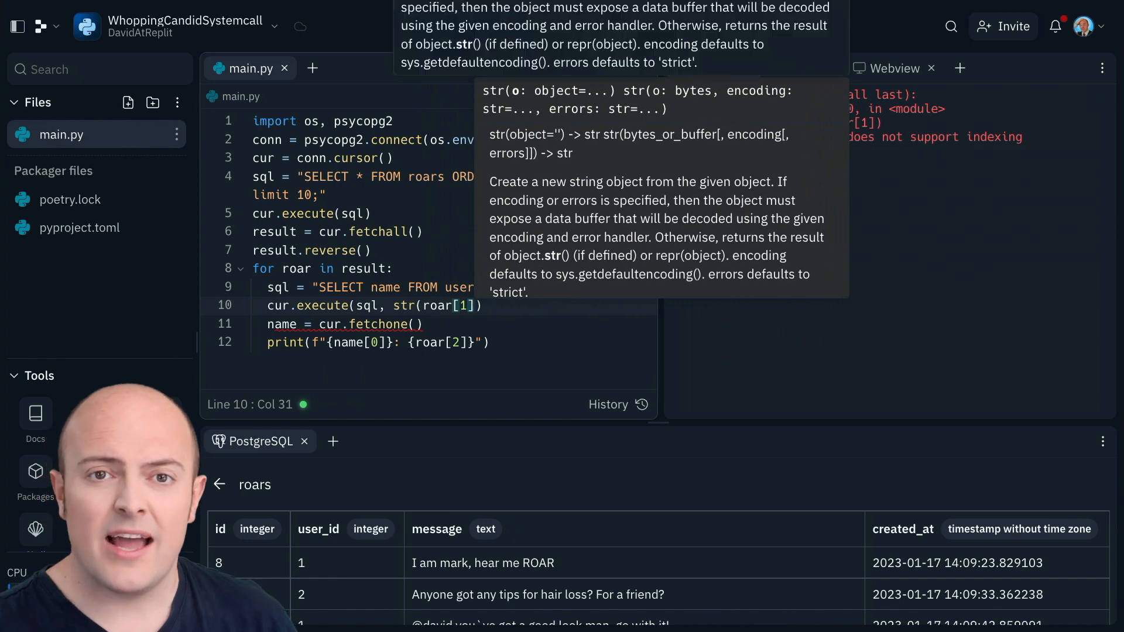
{"action": "left_click", "coordinate": [561, 27]}
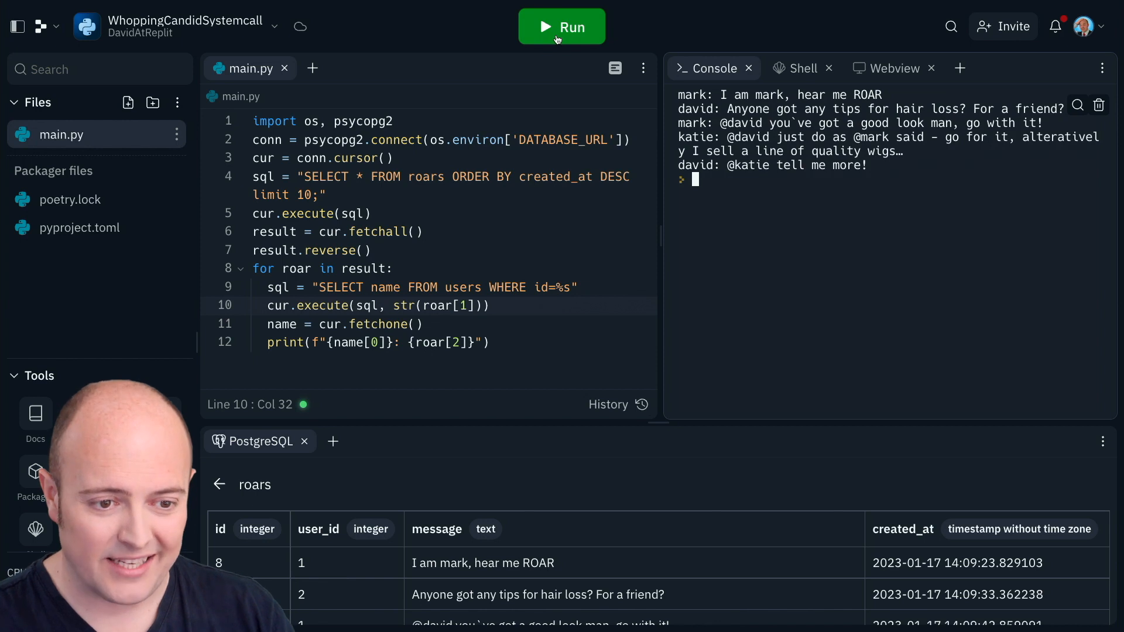
- Run the Flask Roarer Repl and scroll through main.py's index route beside the template Webview
{"action": "left_click", "coordinate": [562, 25]}
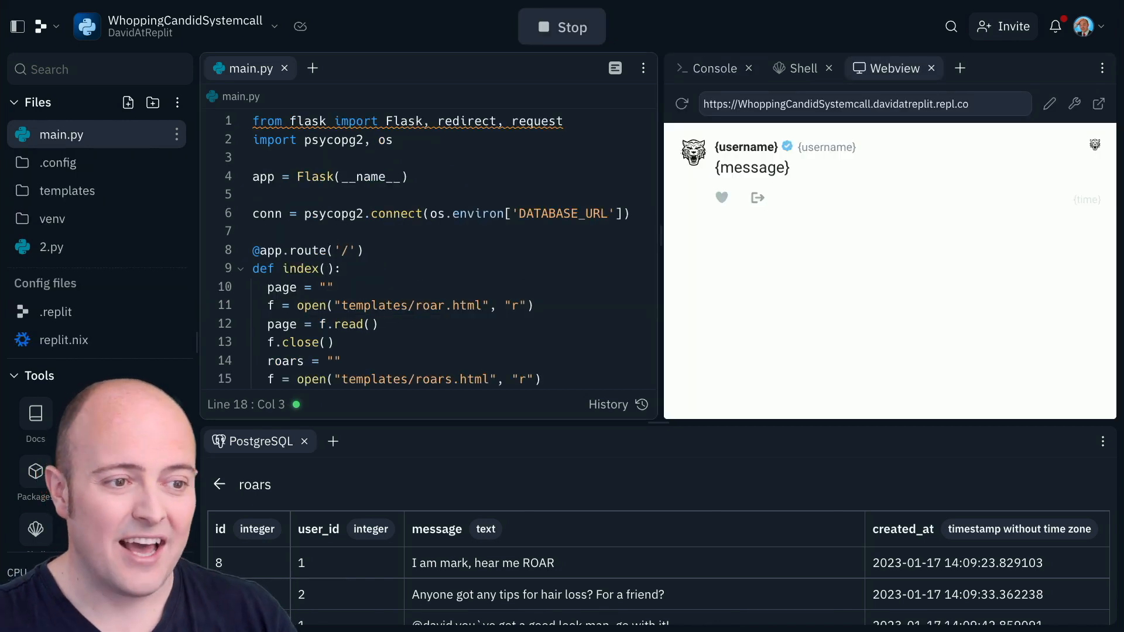
{"action": "scroll", "scroll_direction": "down", "scroll_amount": 3}
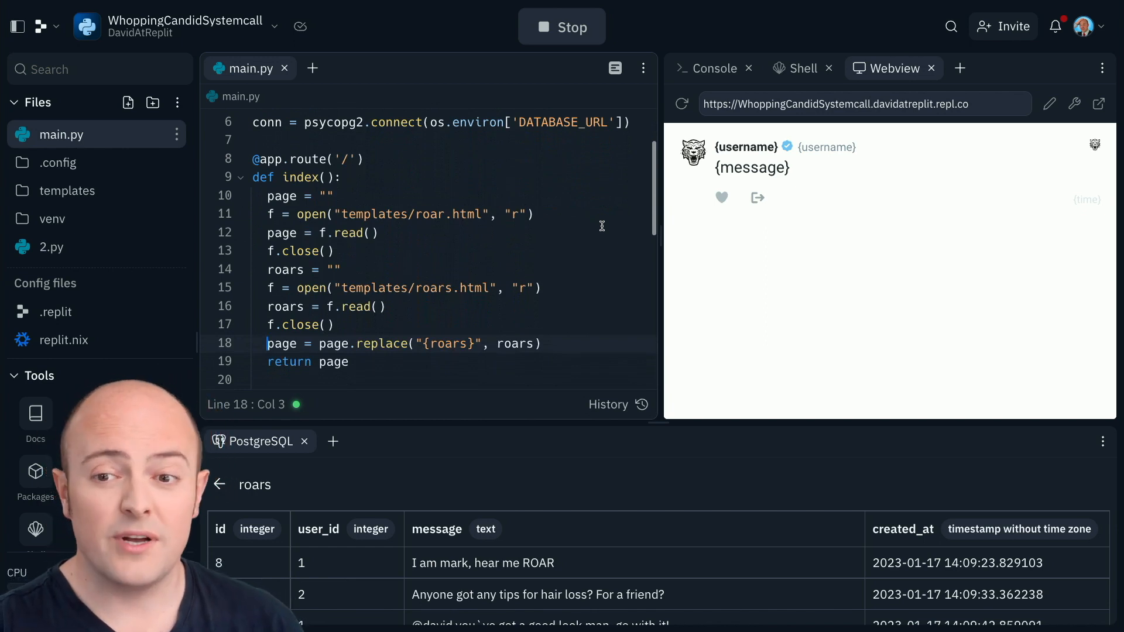
{"action": "scroll", "scroll_direction": "down", "scroll_amount": 3}
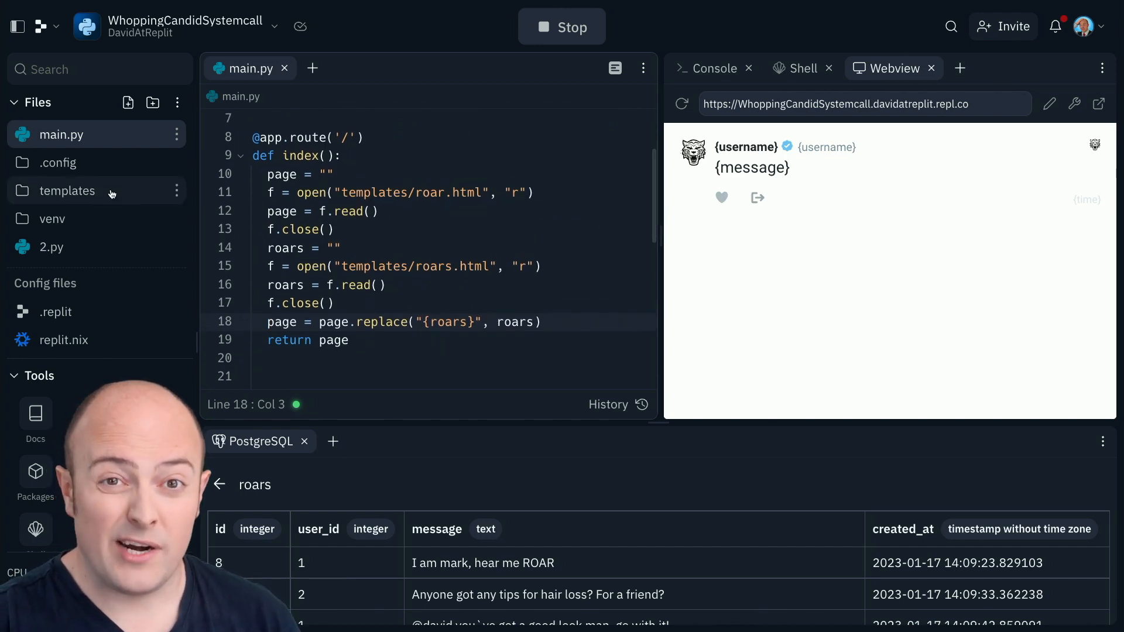
{"action": "left_click", "coordinate": [84, 246]}
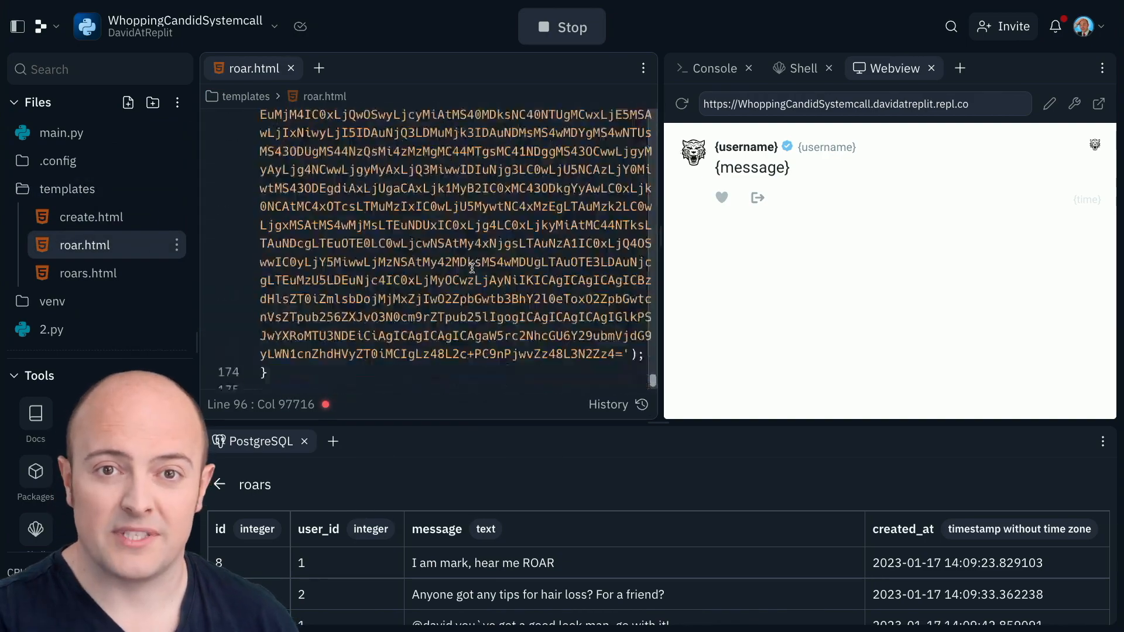
{"action": "scroll", "scroll_direction": "down", "scroll_amount": 3}
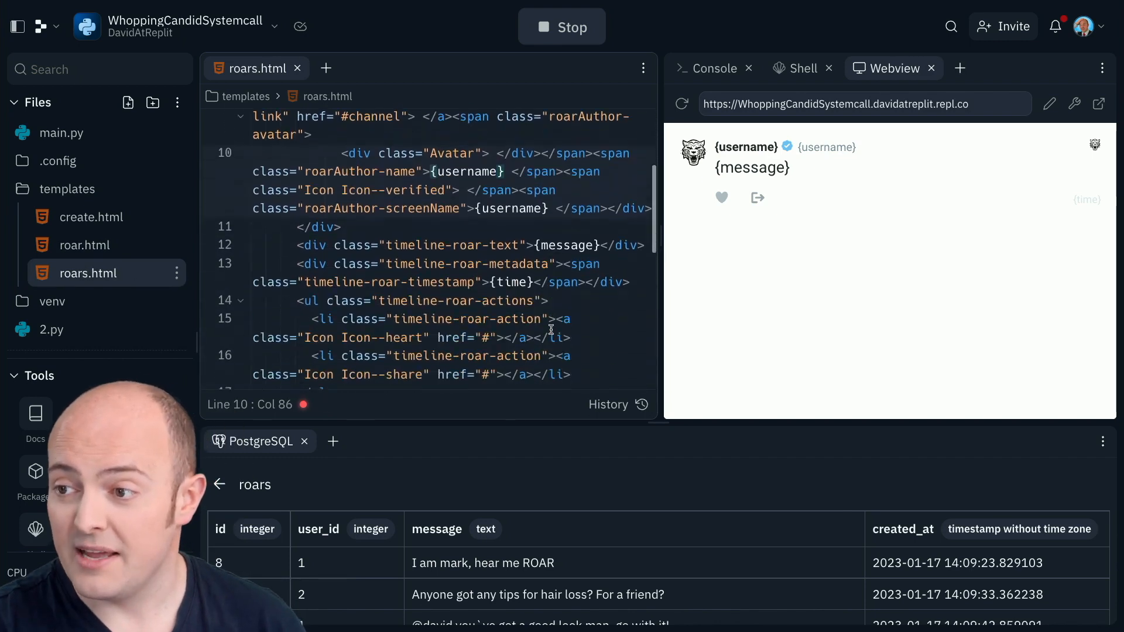
{"action": "scroll", "scroll_direction": "down", "scroll_amount": 3}
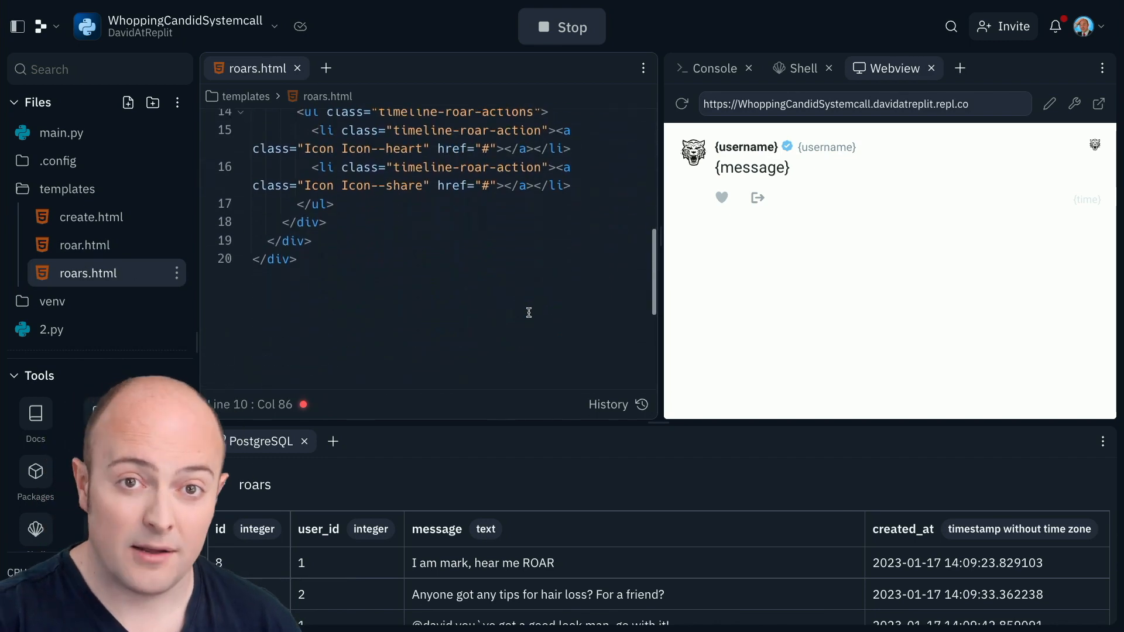
{"action": "left_click", "coordinate": [61, 132]}
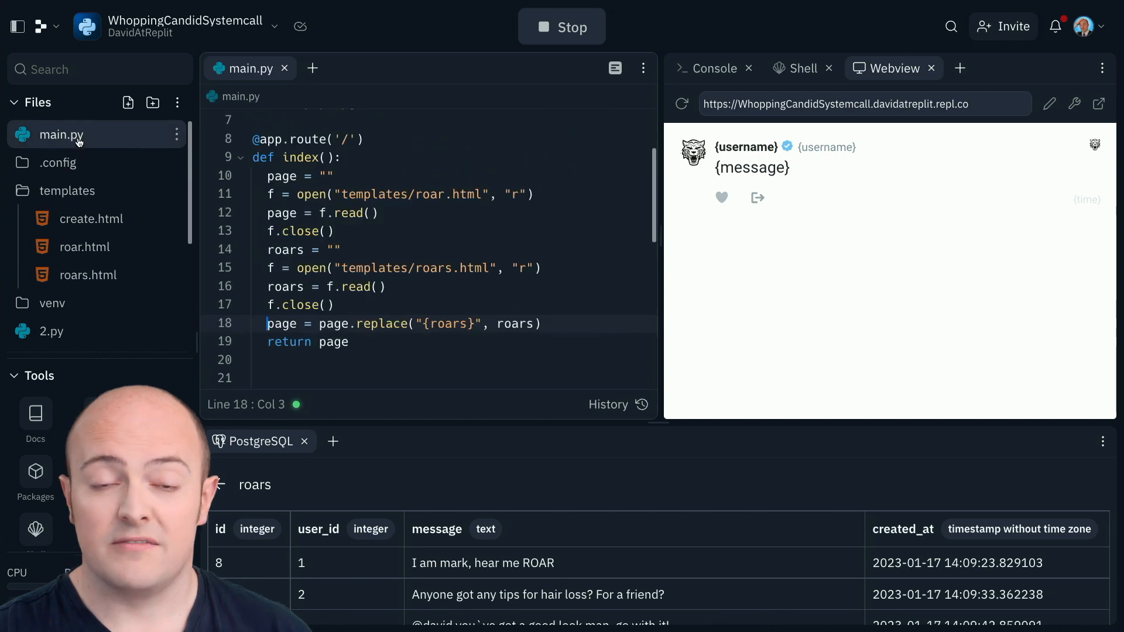
{"action": "left_click", "coordinate": [67, 190]}
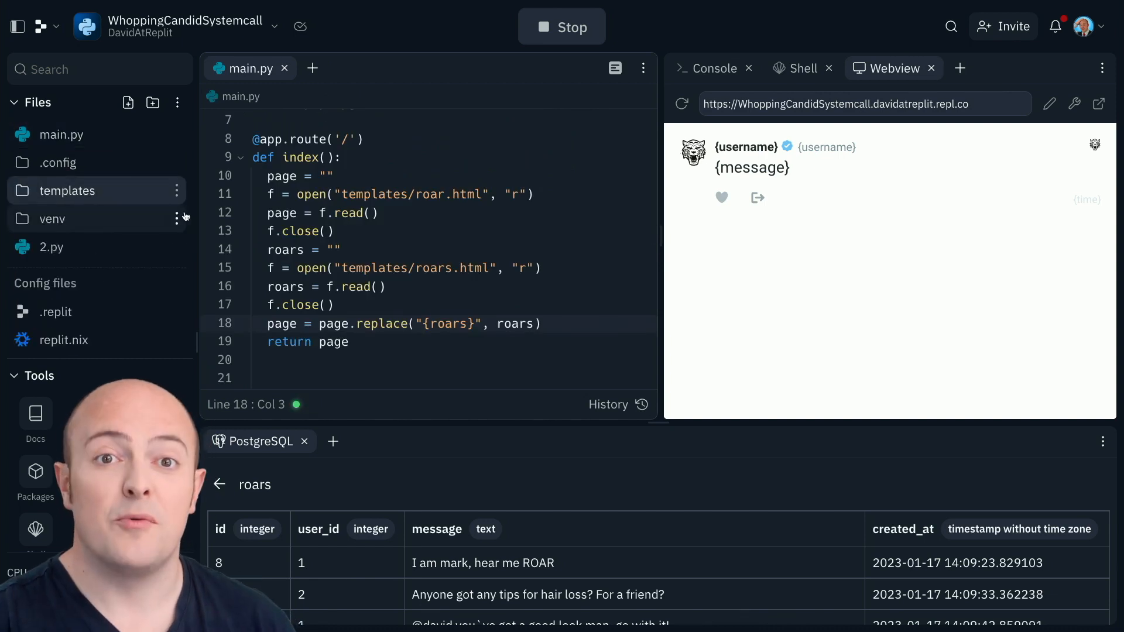